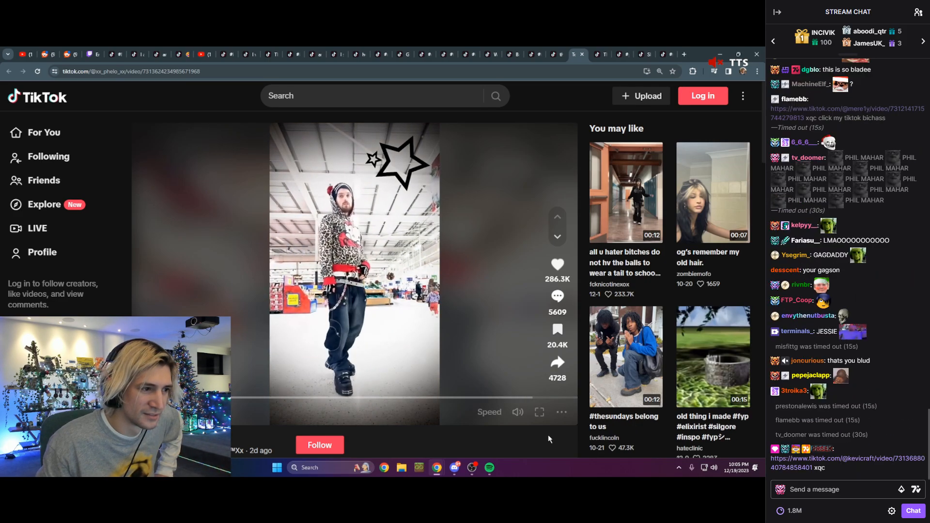
Play the TikTok video through to its end screen showing three suggested videos.
click(489, 412)
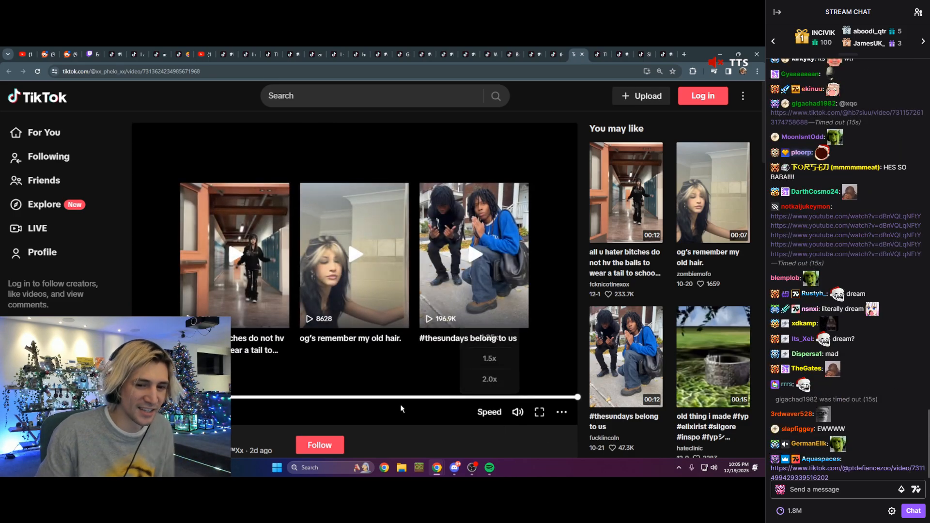